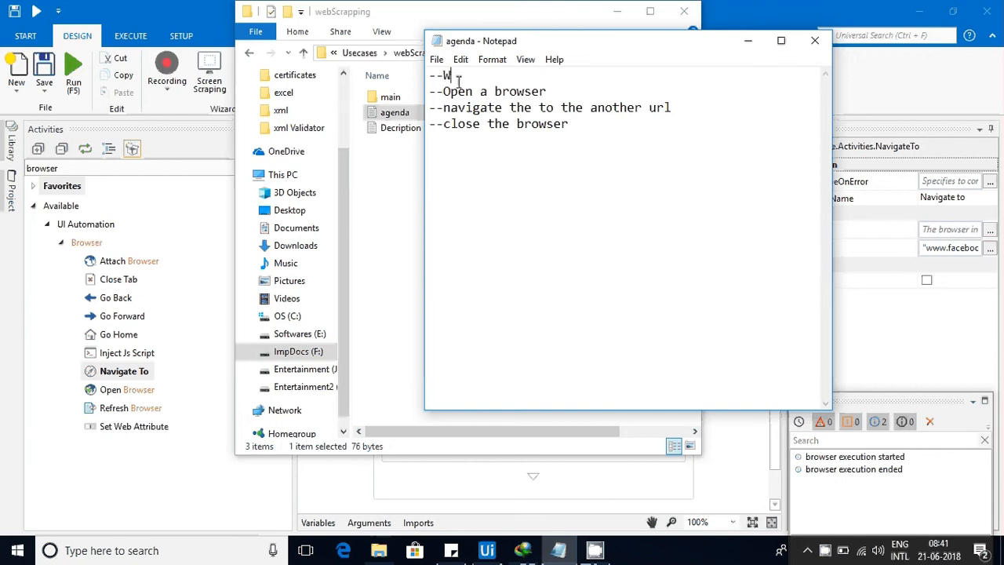
Finish the 'Web recording' heading in the agenda and return to the workflow designer.
text(eb reco)
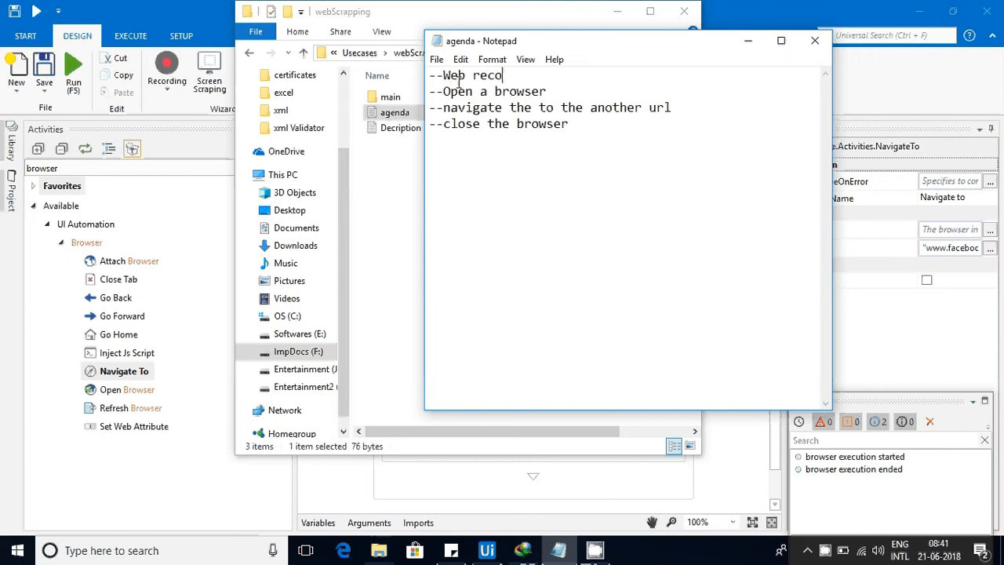
text(rding)
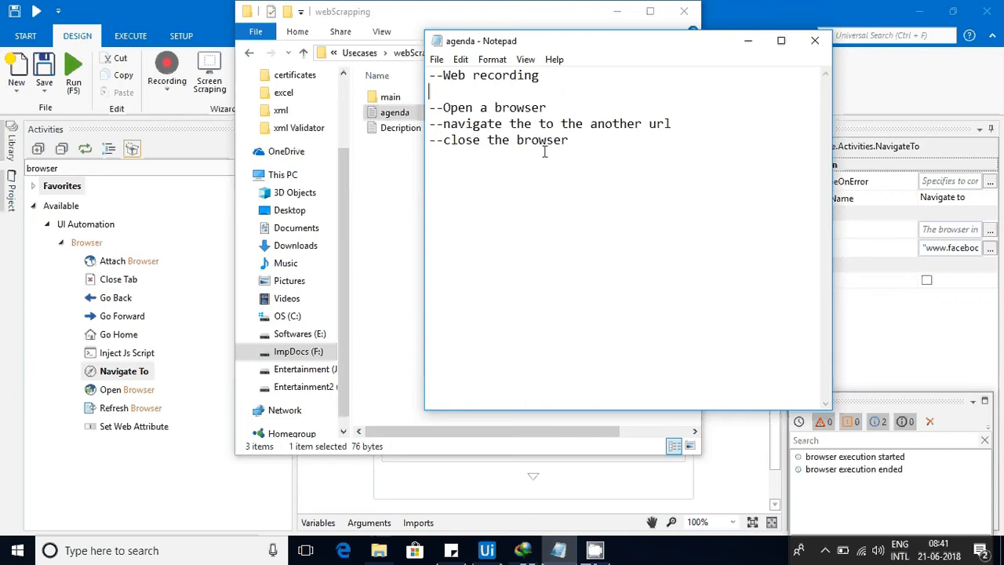
click(814, 41)
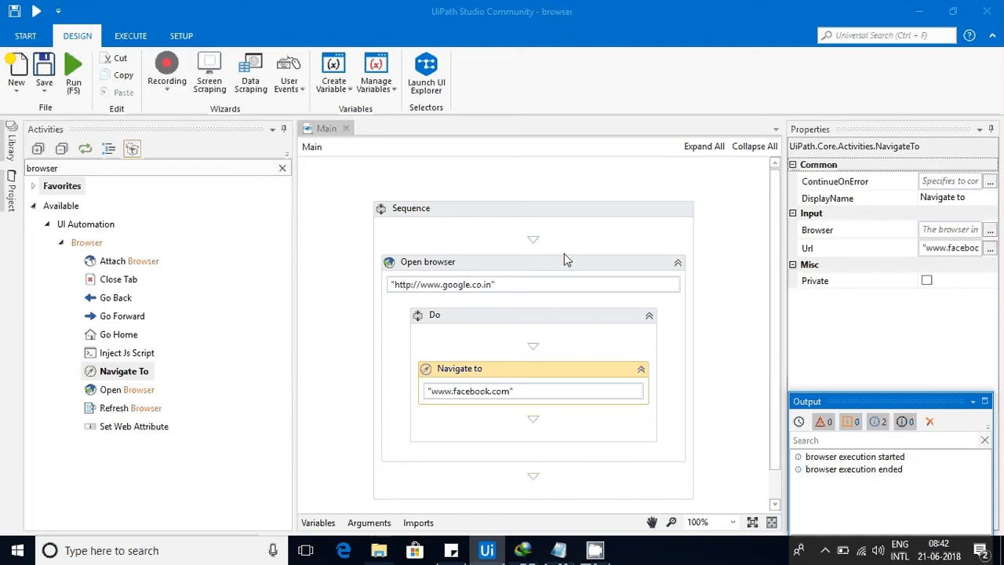
Delete the old Sequence with its Open browser and Navigate to activities, and clear the search filter.
right_click(534, 207)
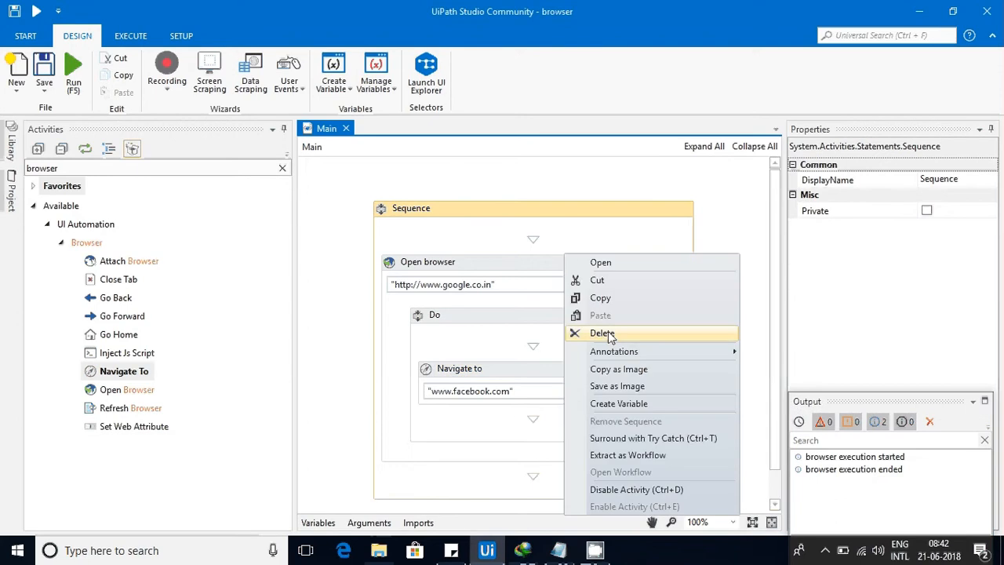
click(603, 333)
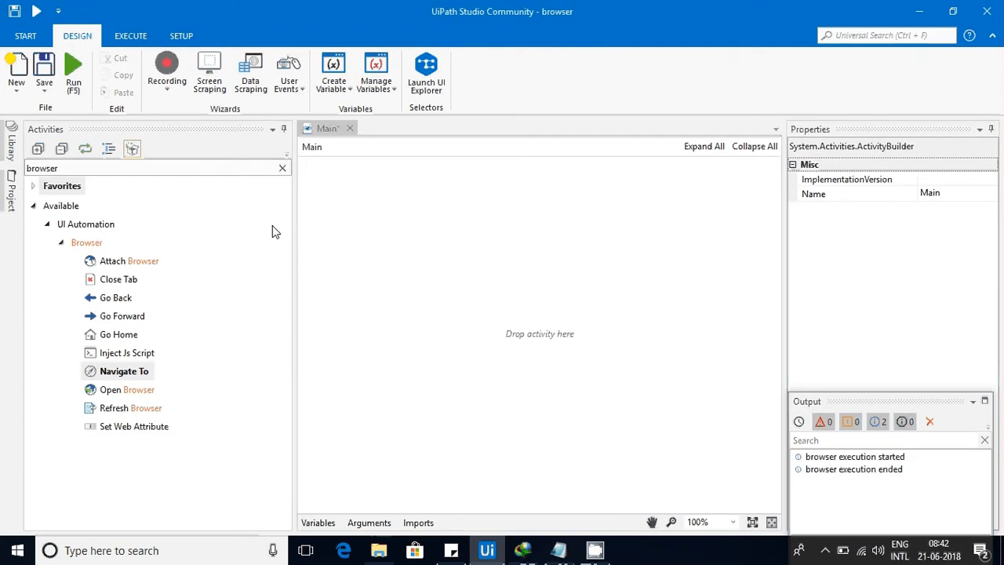
click(283, 166)
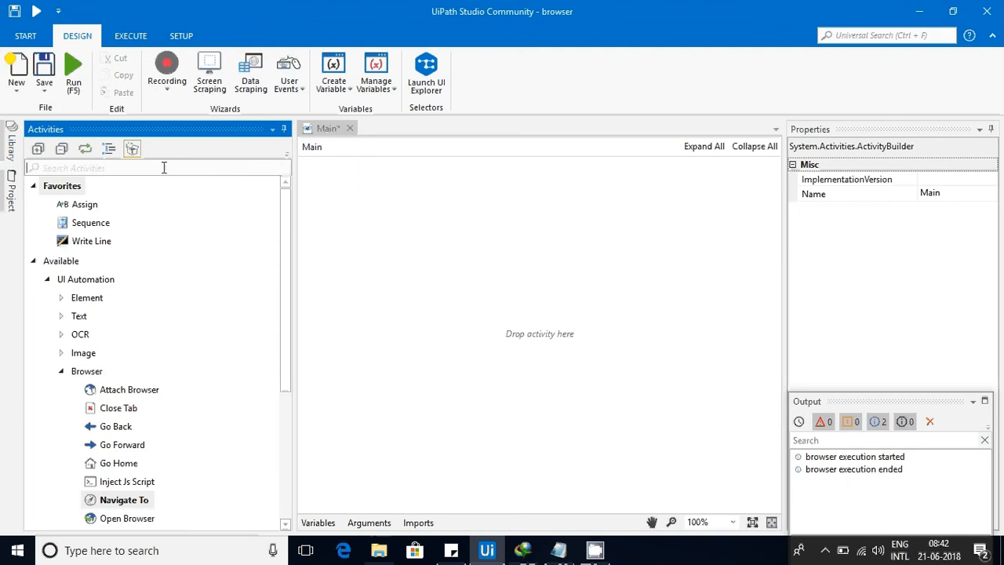
Add a new Sequence from the 'sequen' search, then drop an Open Browser activity into it.
text(sequen)
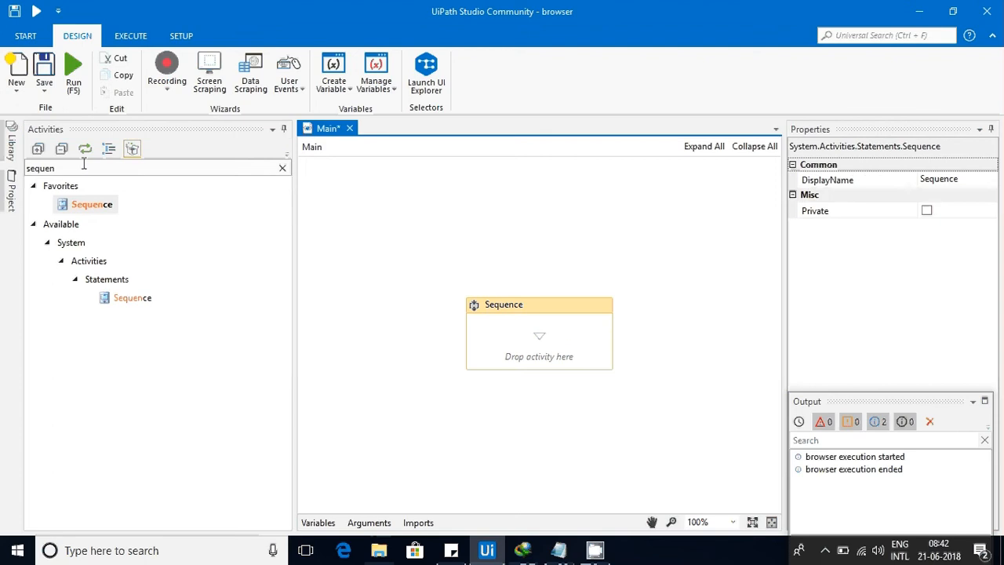
click(282, 168)
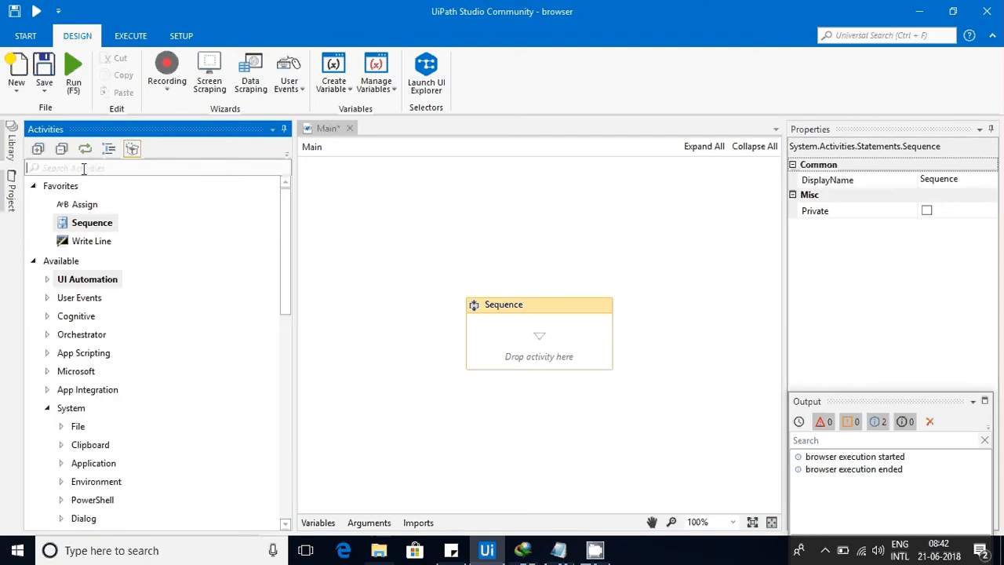
text(browser)
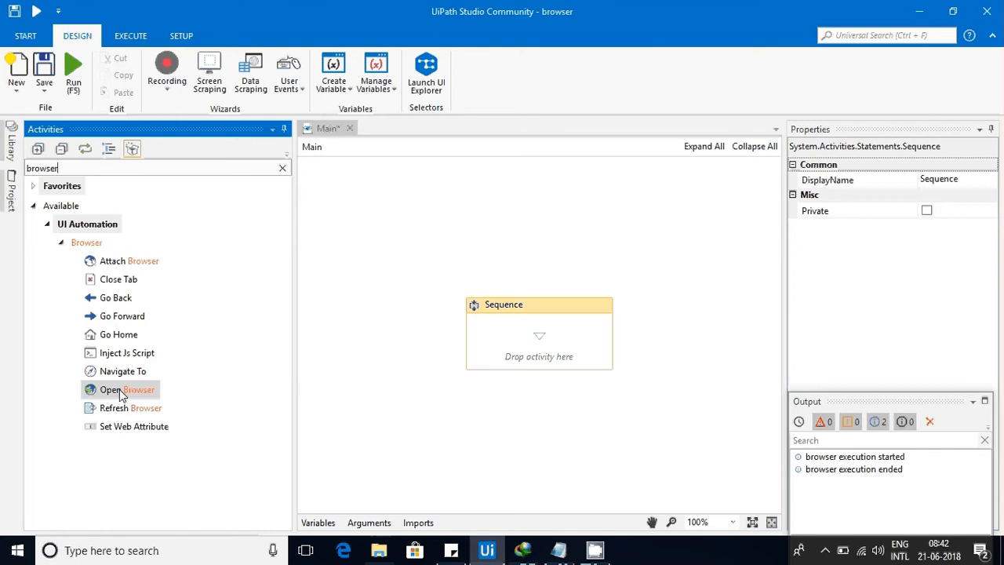
drag(129, 389, 502, 342)
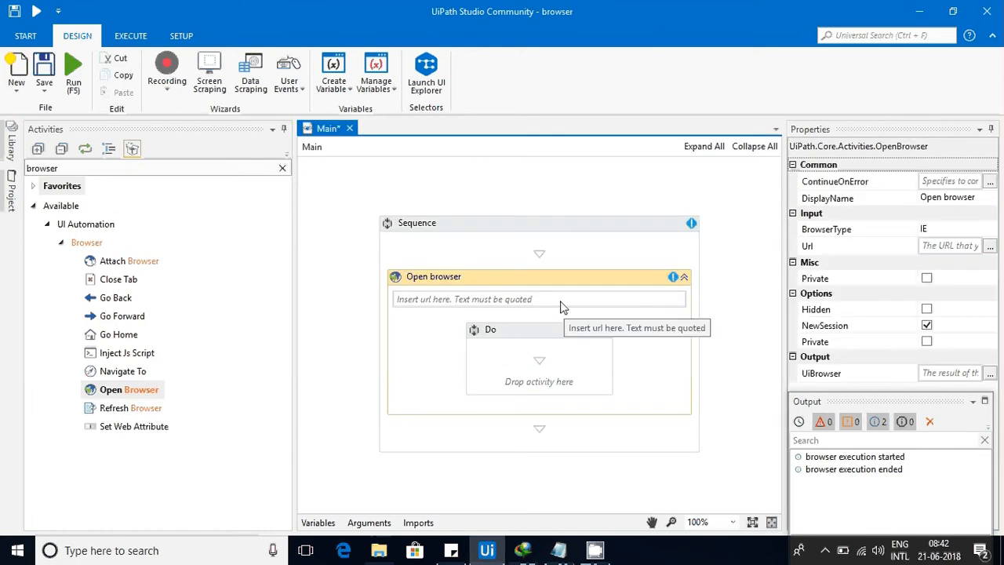
click(539, 299)
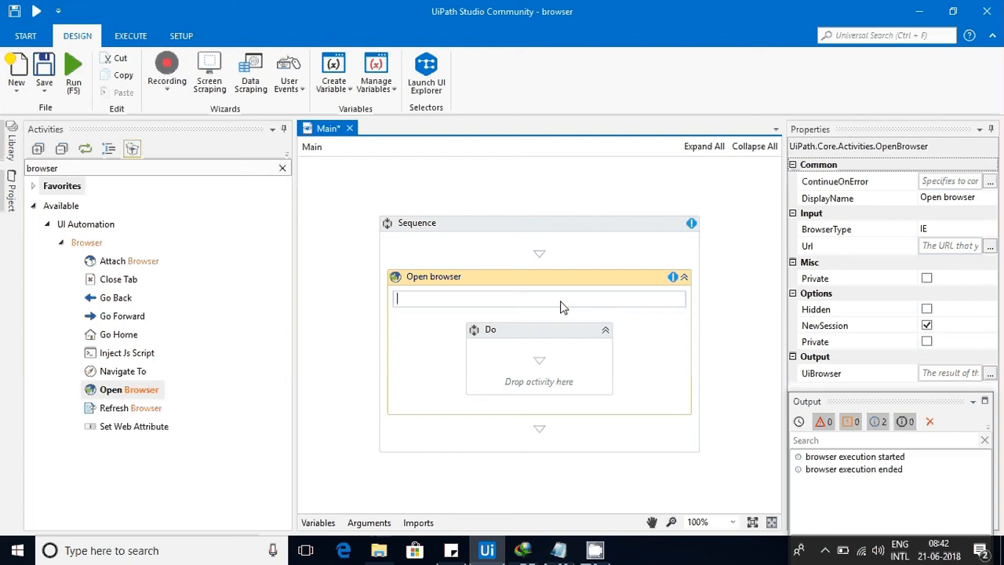
text("htt)
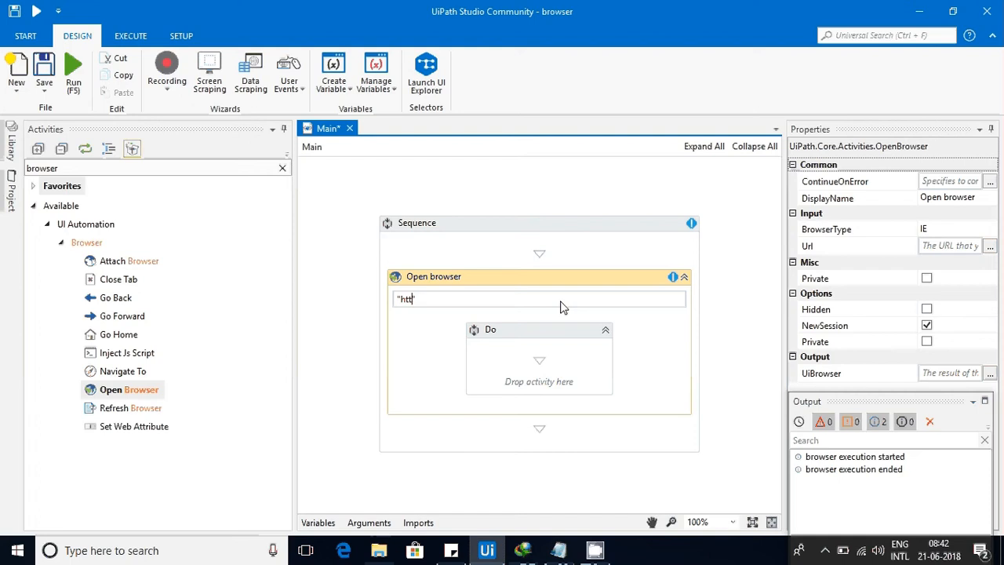
text(www)
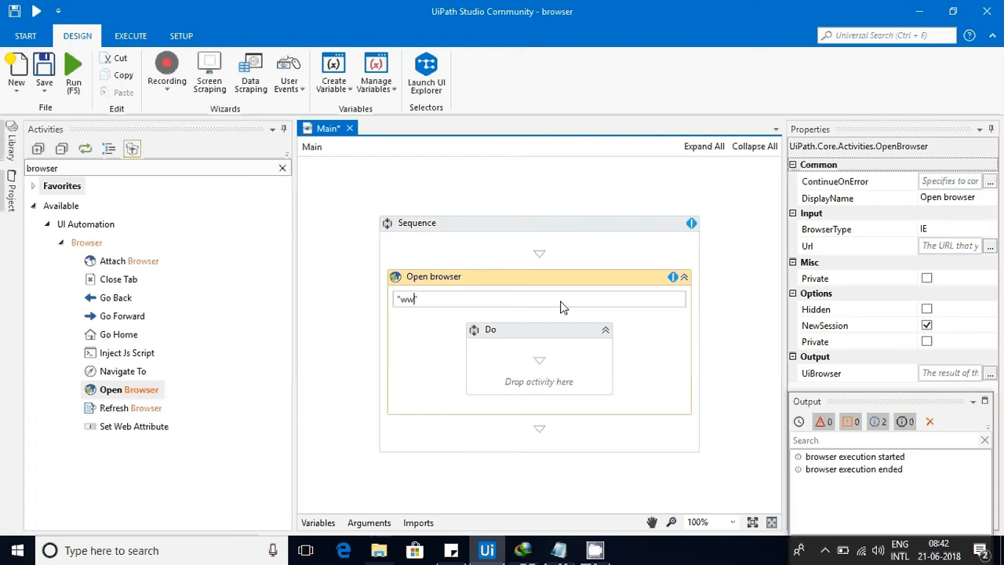
text(www.google.co.in)
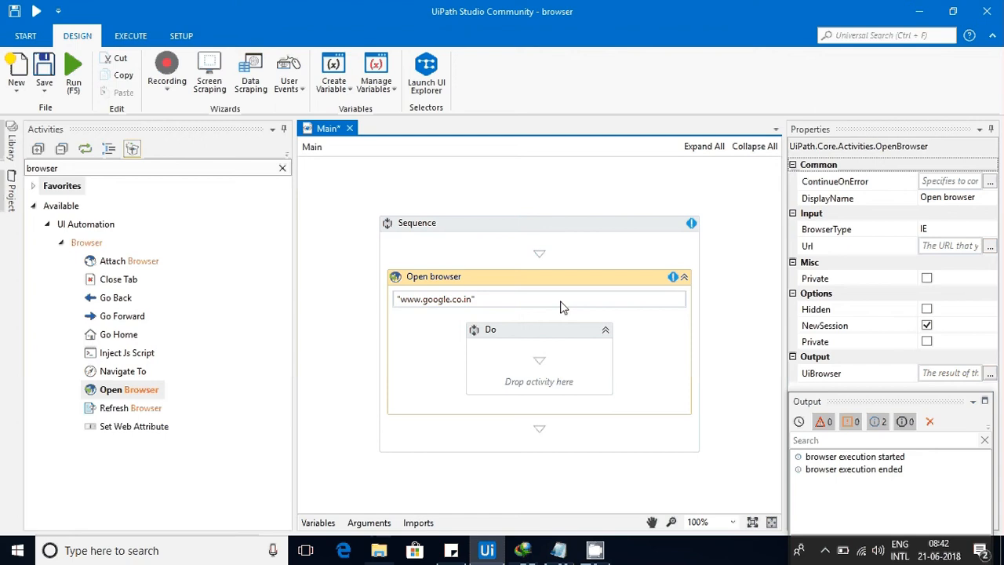
mouse_move(355, 326)
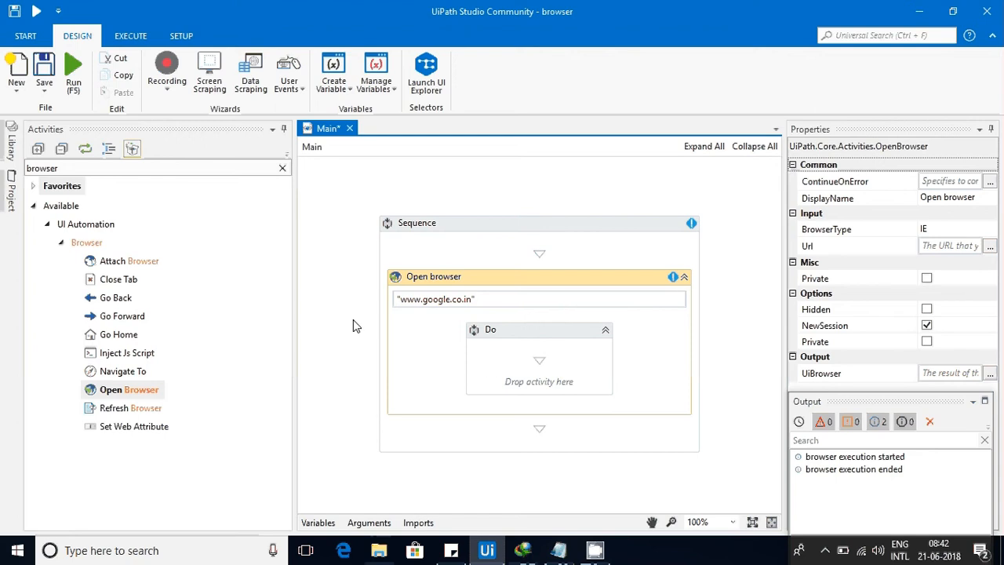